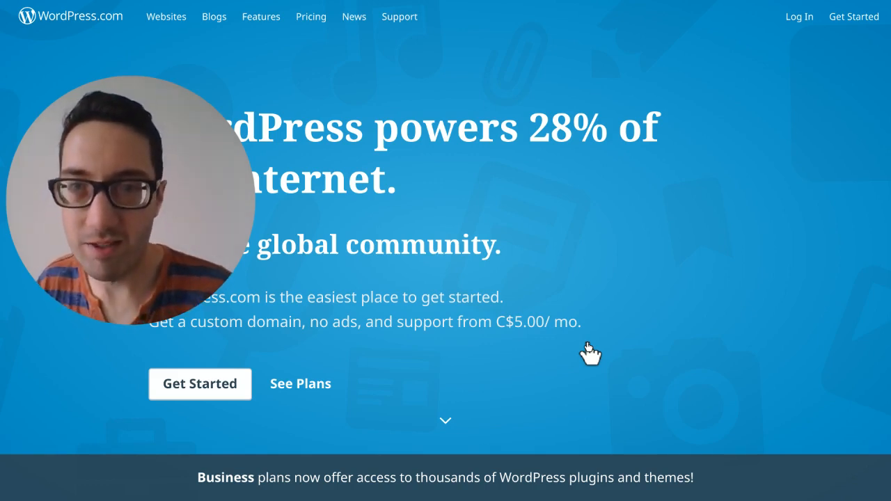
pyautogui.scroll(-3)
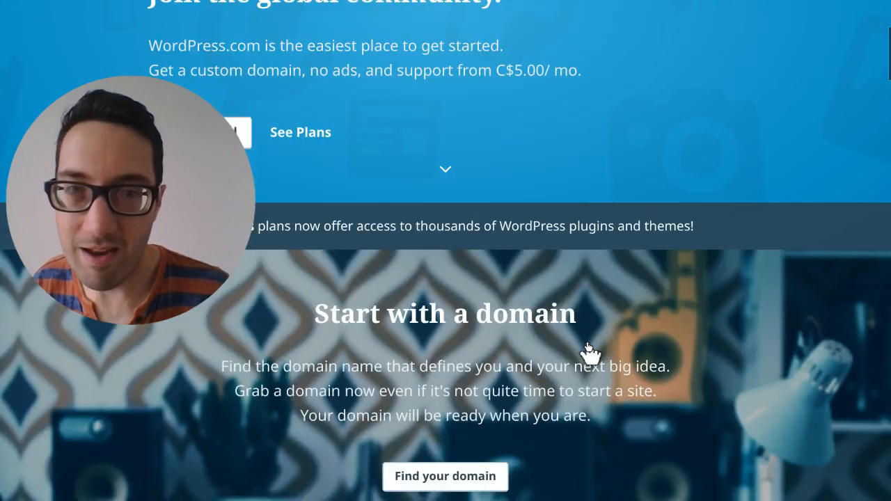
pyautogui.scroll(-3)
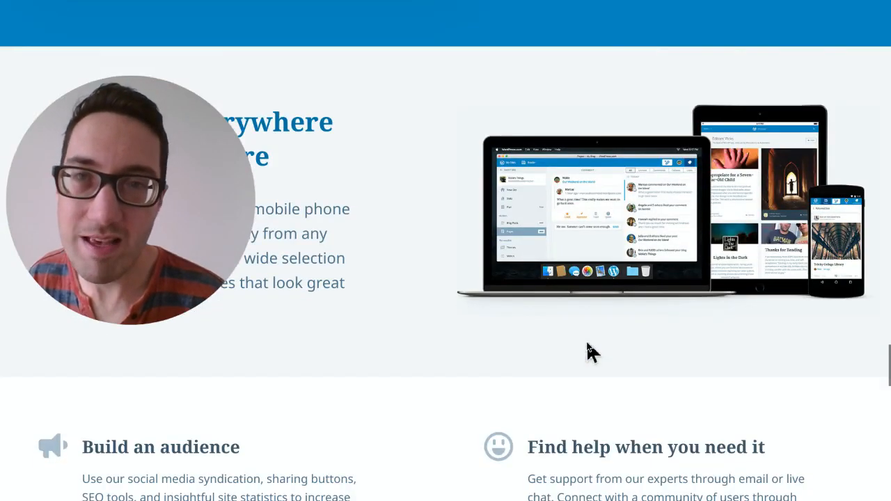
pyautogui.scroll(-3)
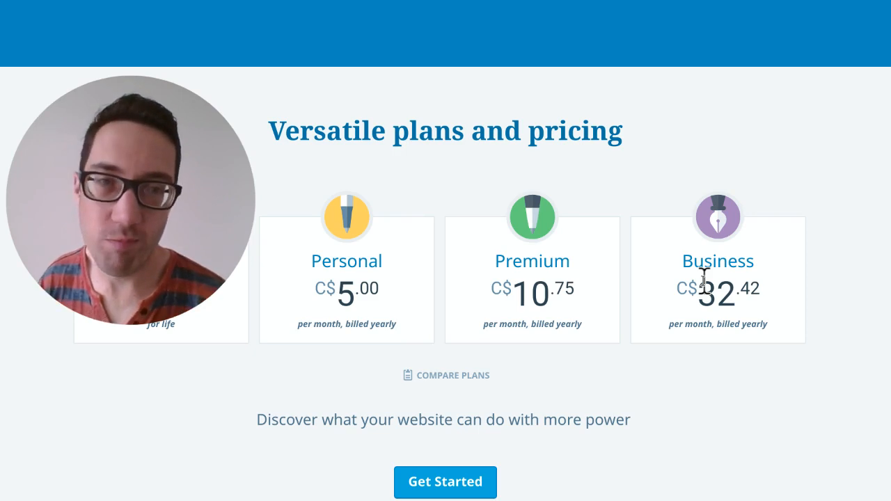
pyautogui.moveTo(536, 183)
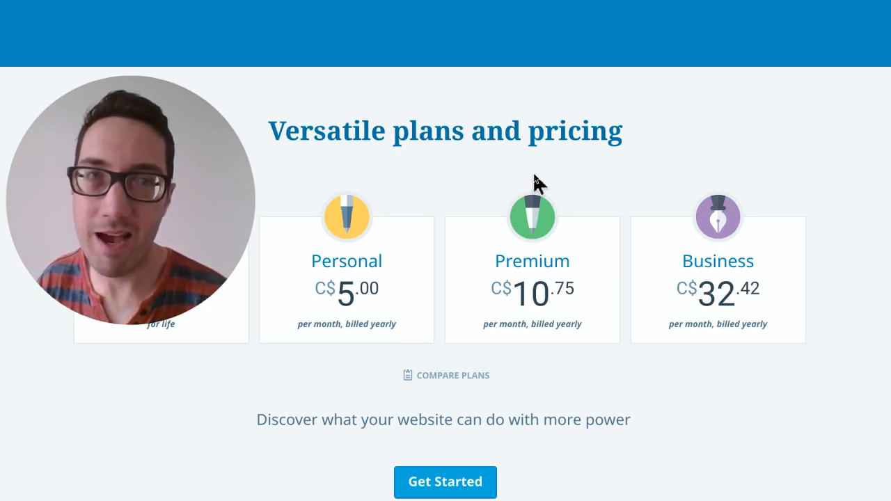